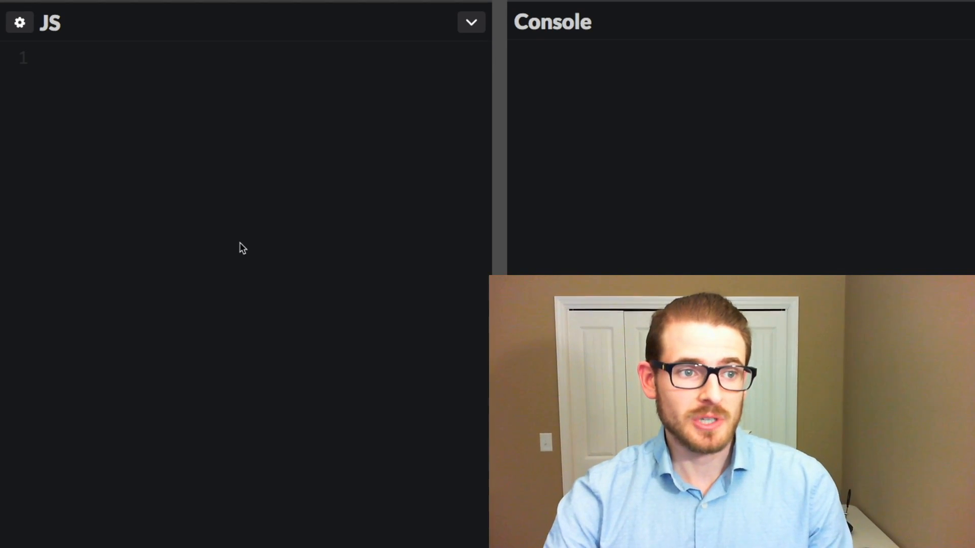
# Write function tagSystem(tape) declaring const steps = [] and returning steps.
pyautogui.write('function tagSystem(')
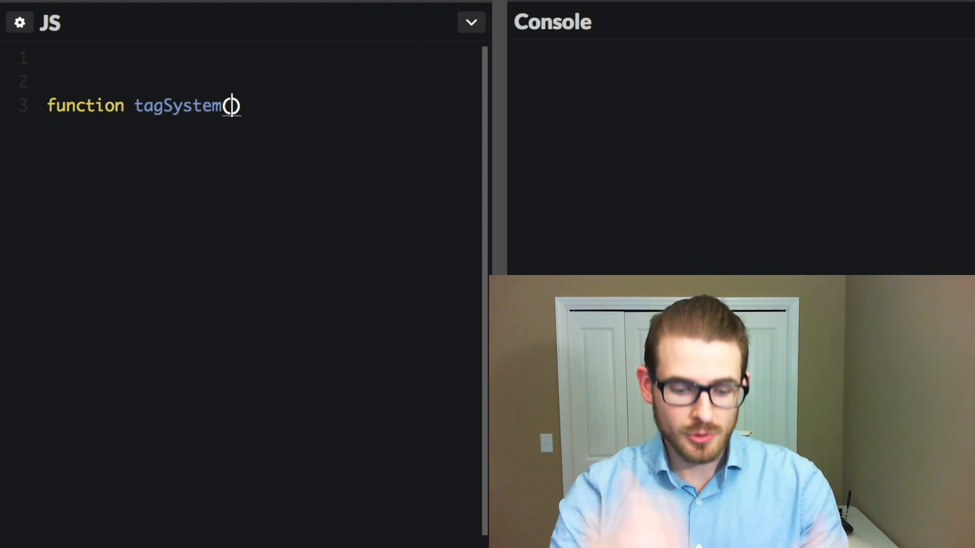
pyautogui.write('tape)')
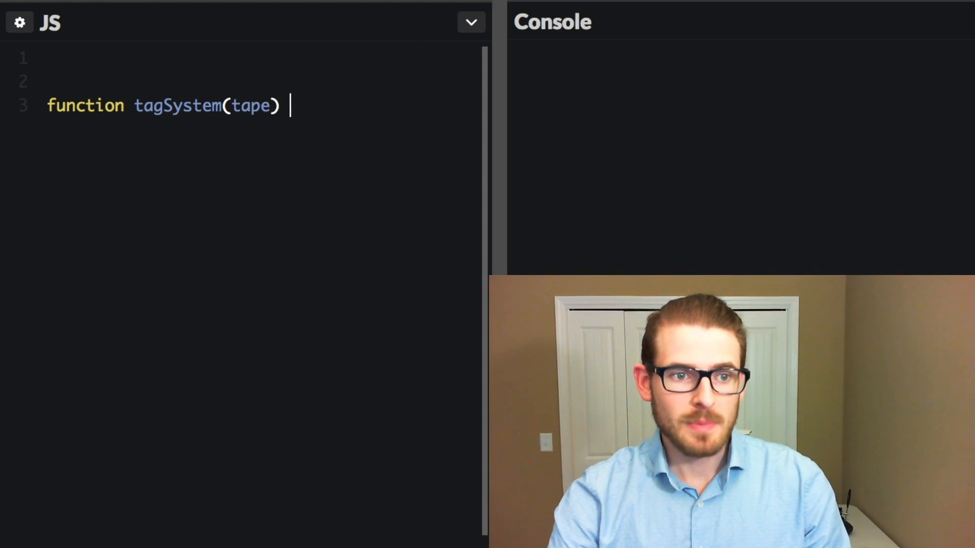
pyautogui.write('{')
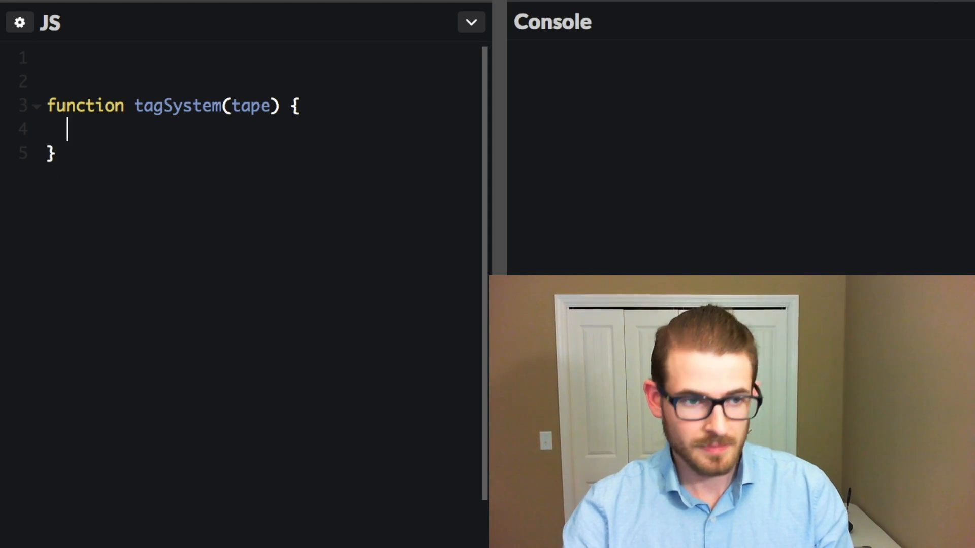
pyautogui.write('return')
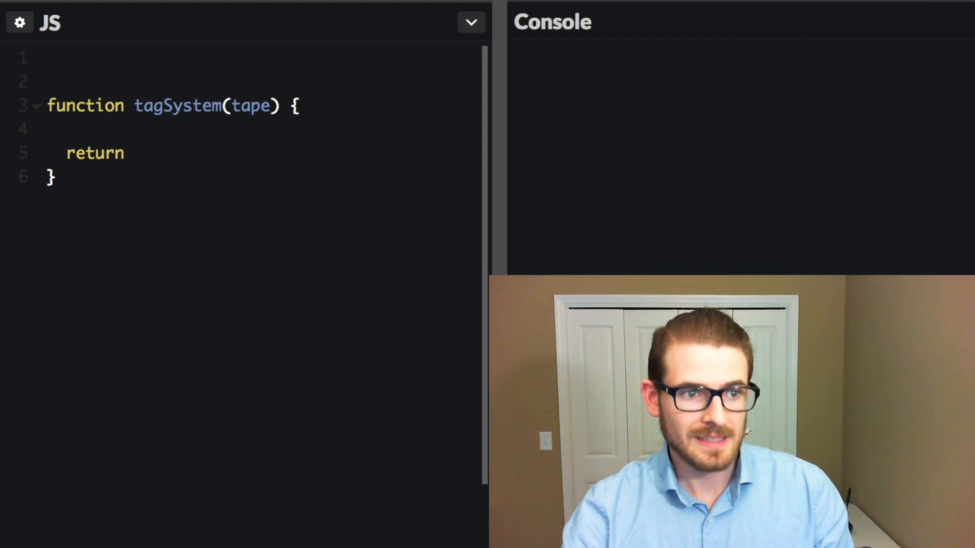
pyautogui.write('steps;')
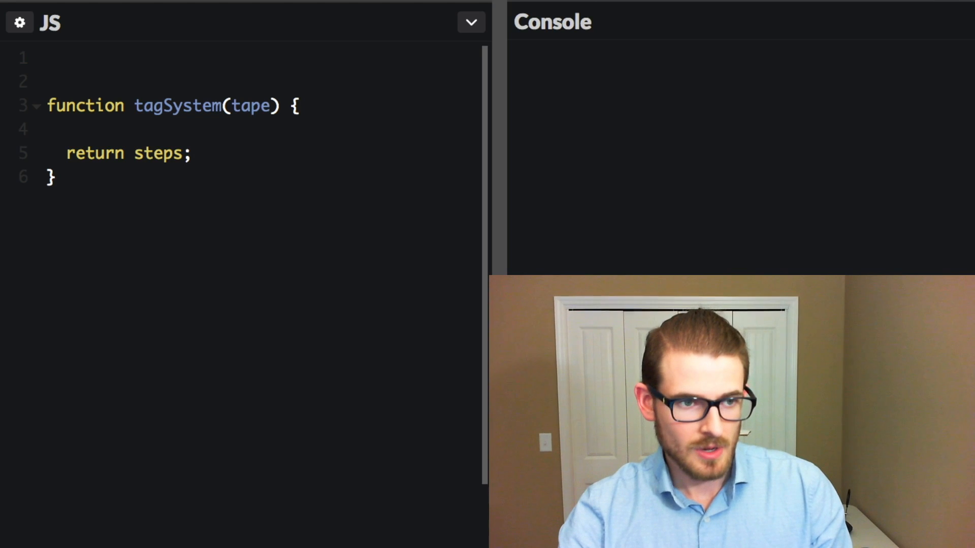
pyautogui.write('const t')
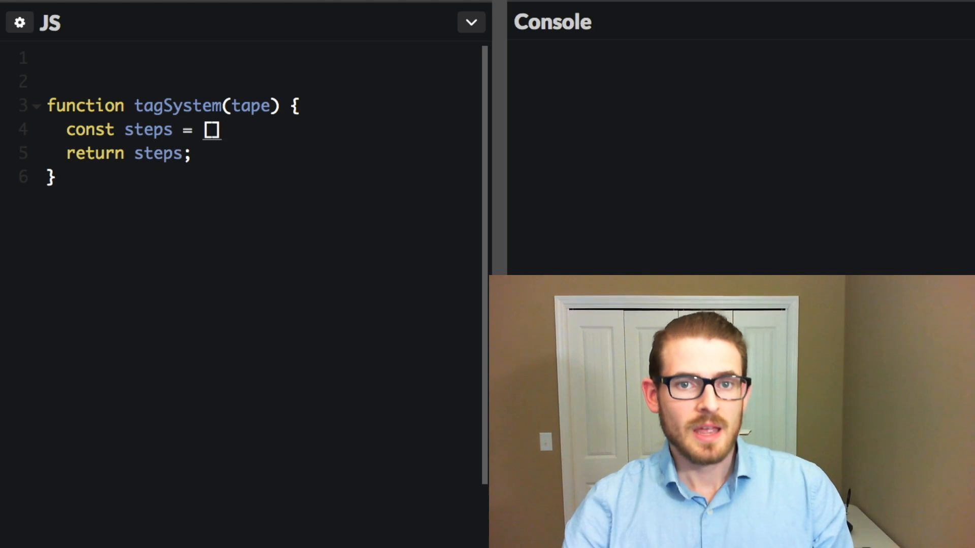
pyautogui.write(';')
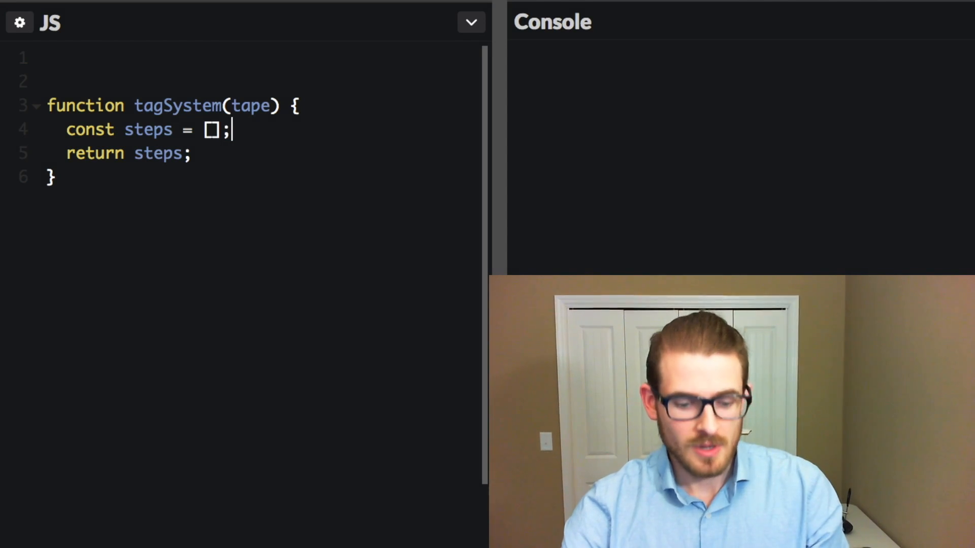
# Log tagSystem("aaa") to the console below the function.
pyautogui.write('console.log(tagSystem())')
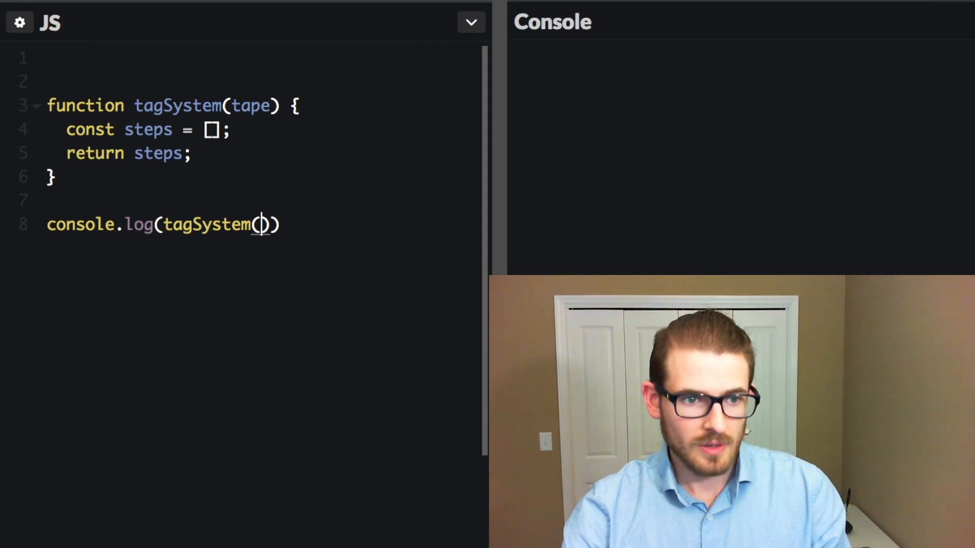
pyautogui.write('"aaa");')
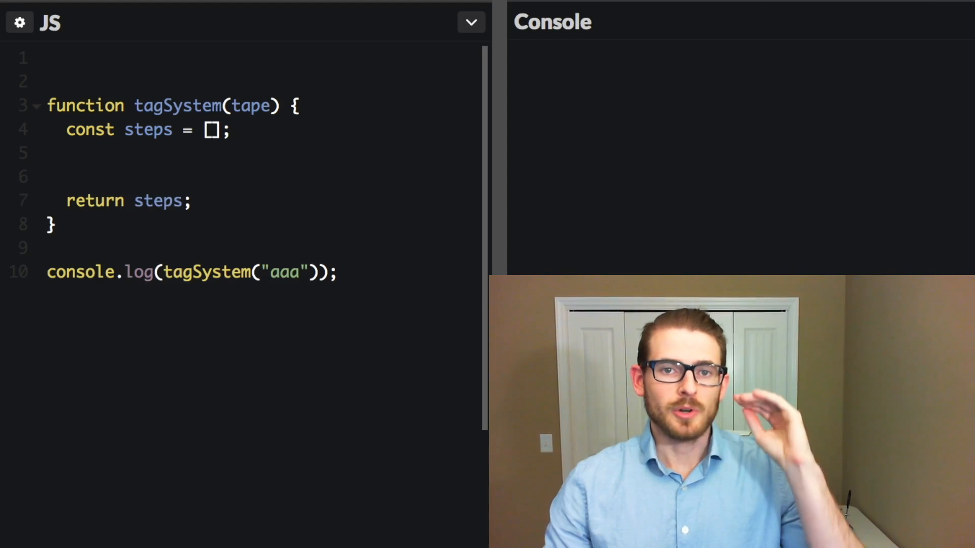
pyautogui.click(68, 177)
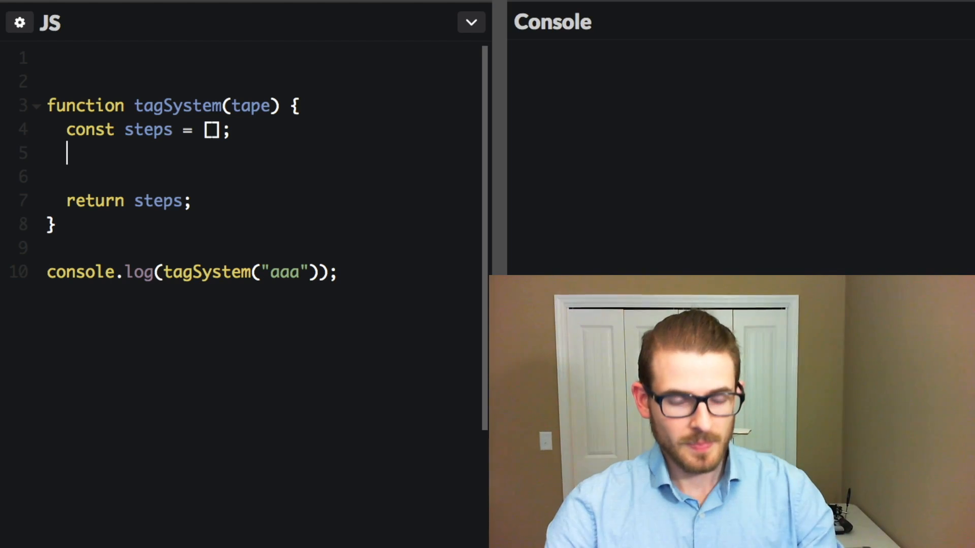
# Define const rules = { "a": "bc", "b": "a", "c": "aaa" } inside tagSystem.
pyautogui.write('const rules = {')
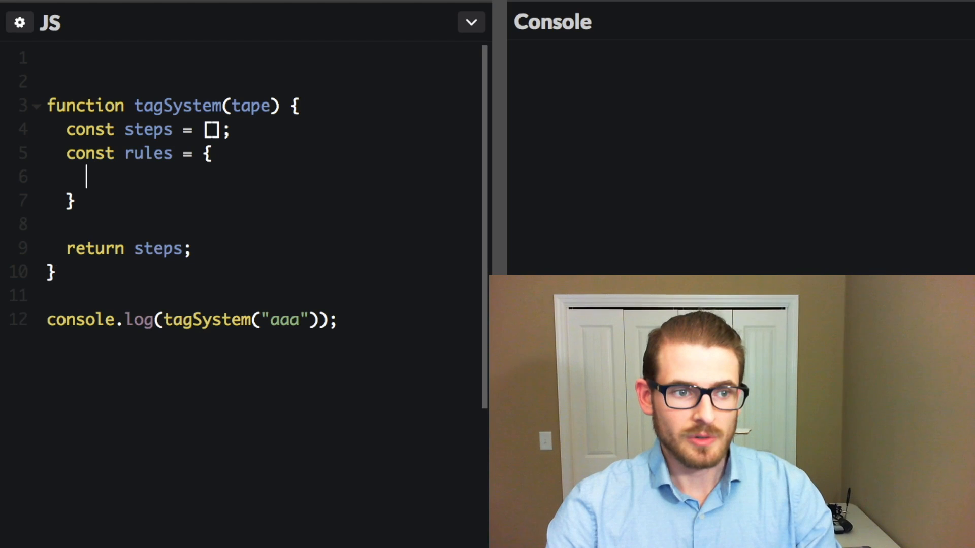
pyautogui.write('""')
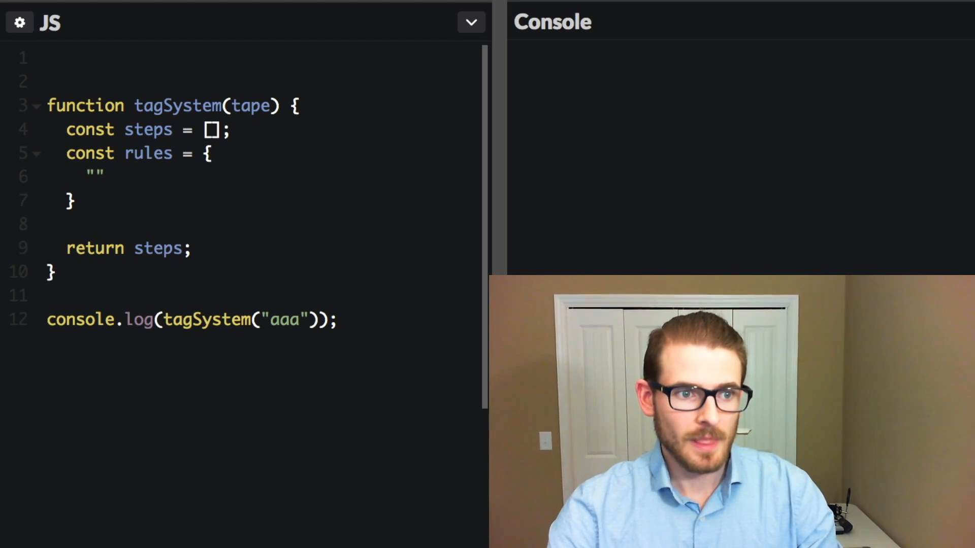
pyautogui.write('a":')
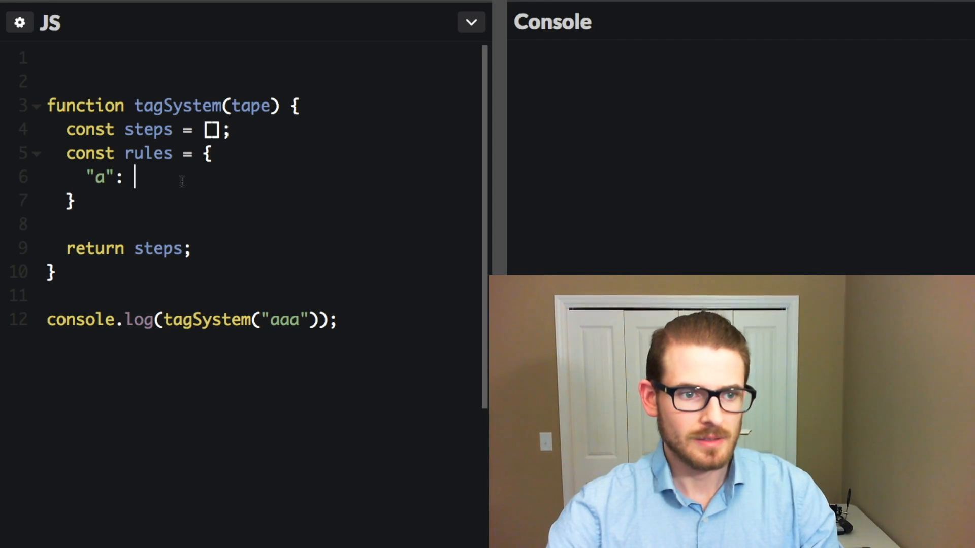
pyautogui.write('"bc",')
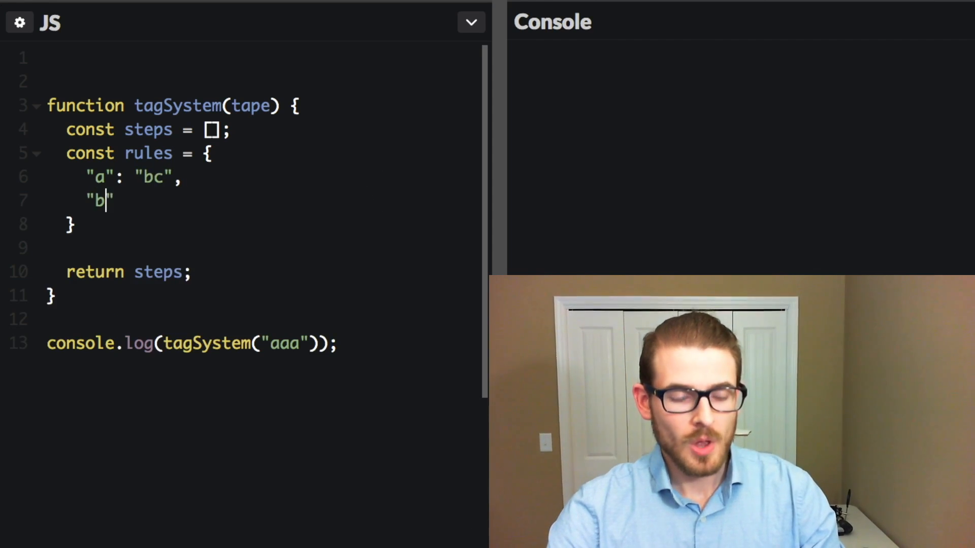
pyautogui.write('": "a",')
pyautogui.write('"c')
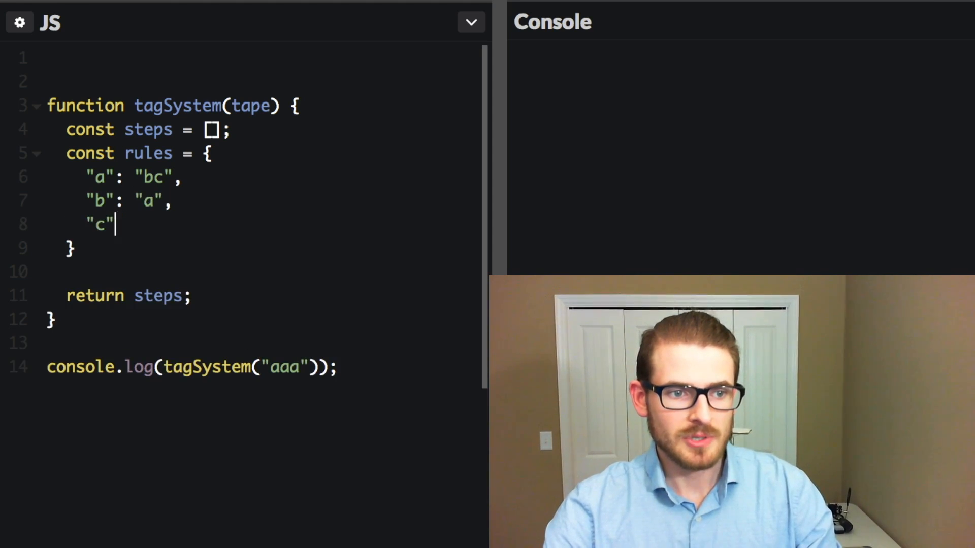
pyautogui.write(': "aaa"')
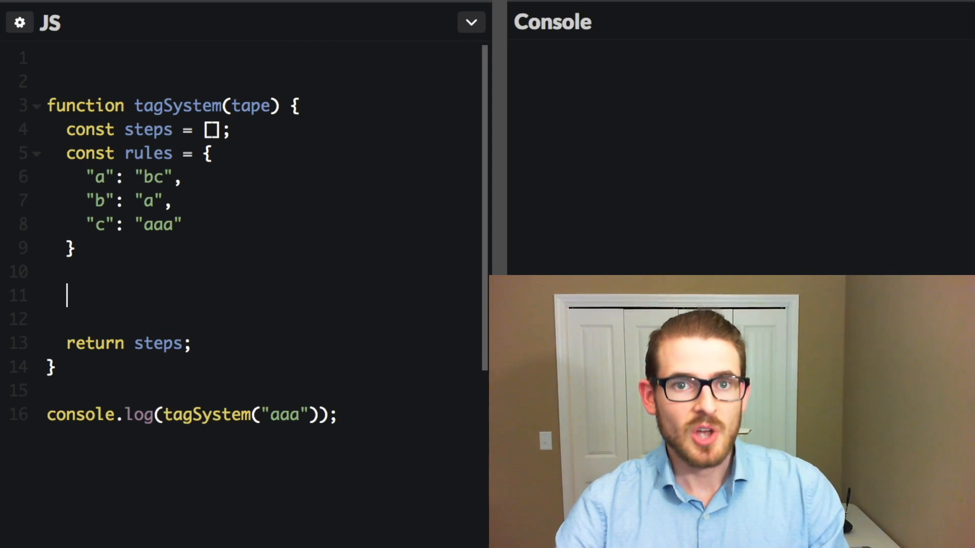
# Start a while (tape.length >= 2) loop that pushes the current tape onto steps.
pyautogui.write('while (tape.')
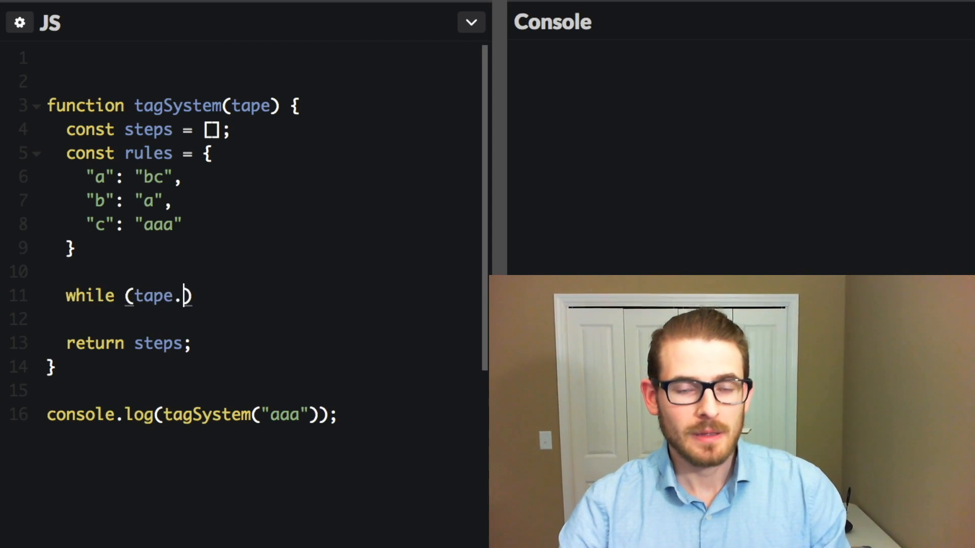
pyautogui.write('length >= 2)')
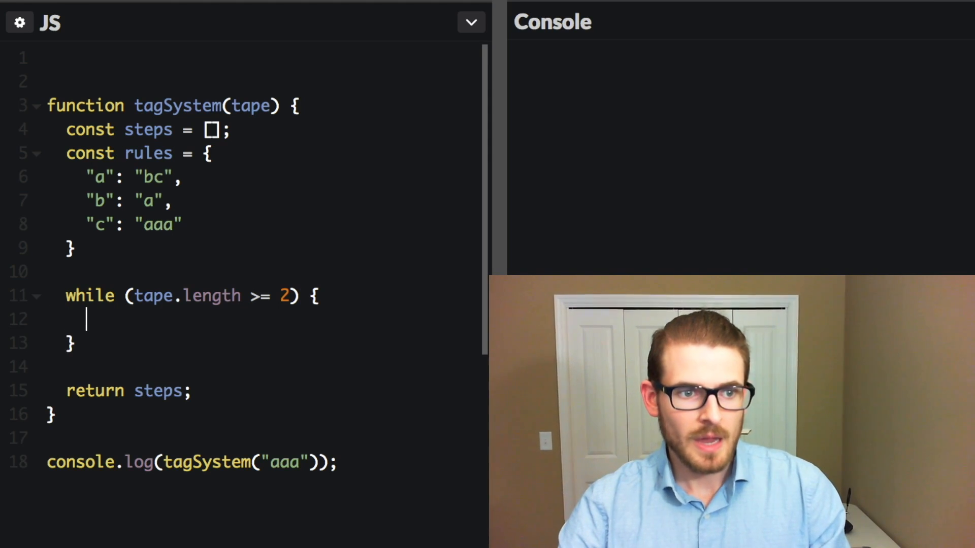
pyautogui.write('steps.push()')
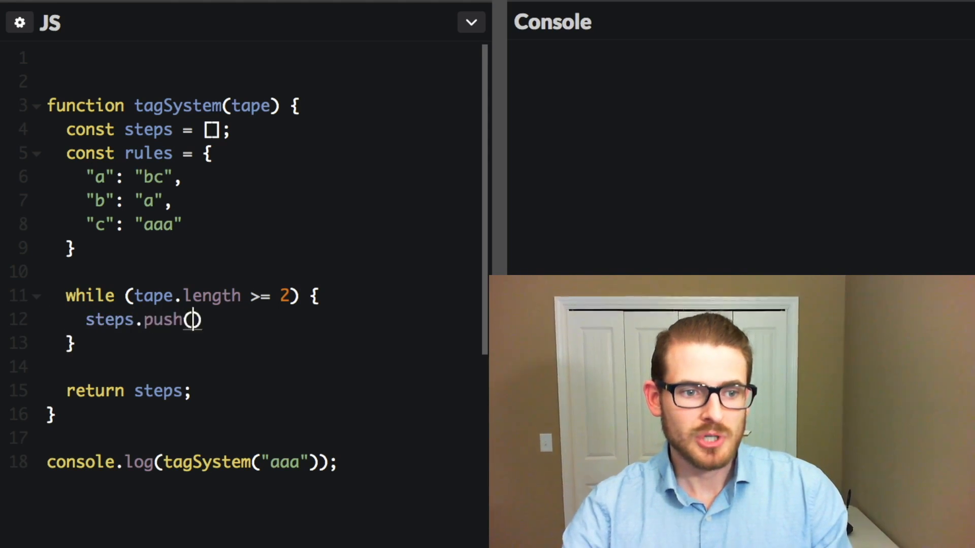
pyautogui.write('tape);')
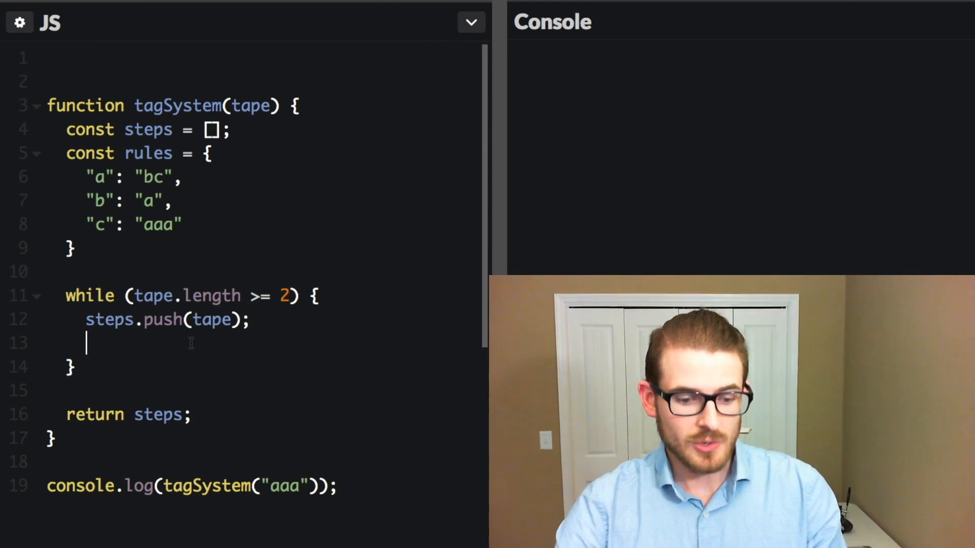
# Rewrite tape as tape.substring(2) + rules[tape[0]] and push the final tape after the loop.
pyautogui.write('tape.substring(2);')
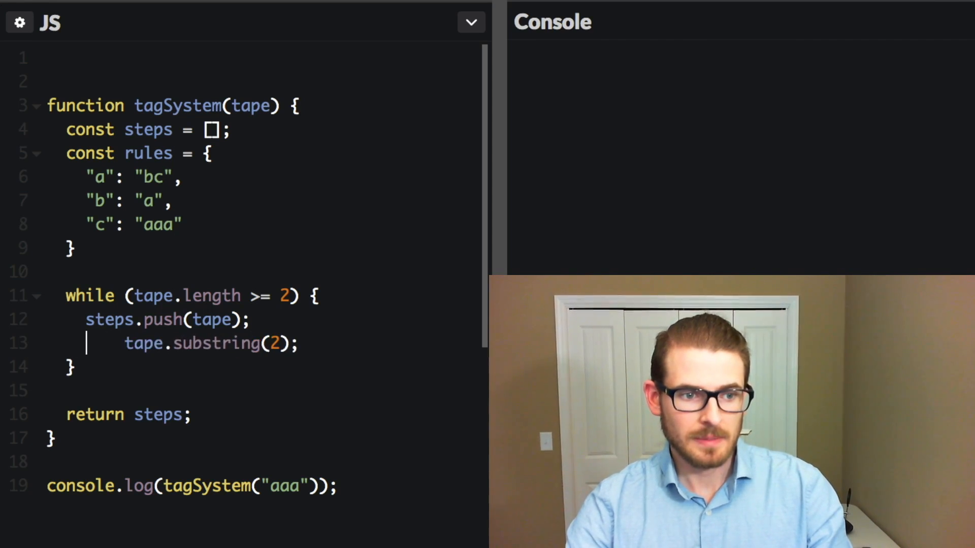
pyautogui.write('tape =')
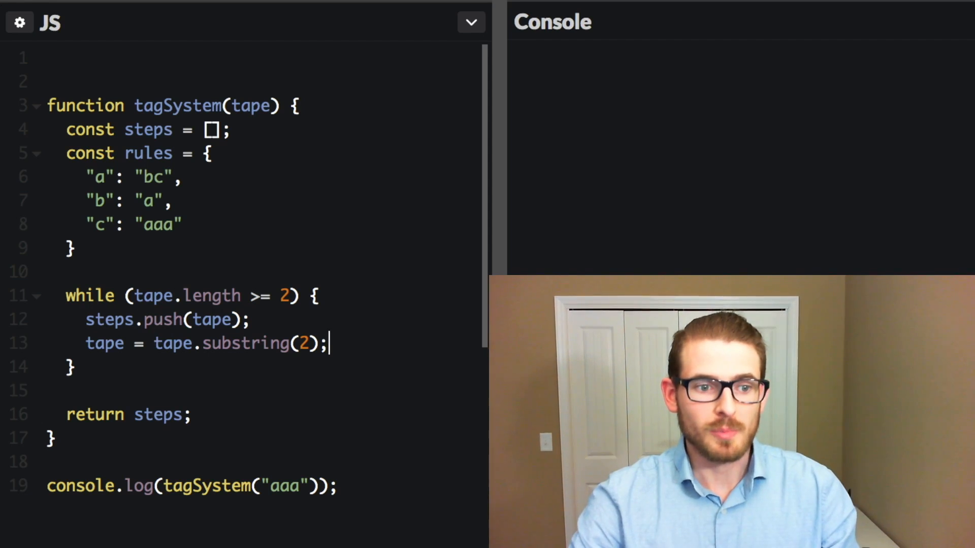
pyautogui.write('+')
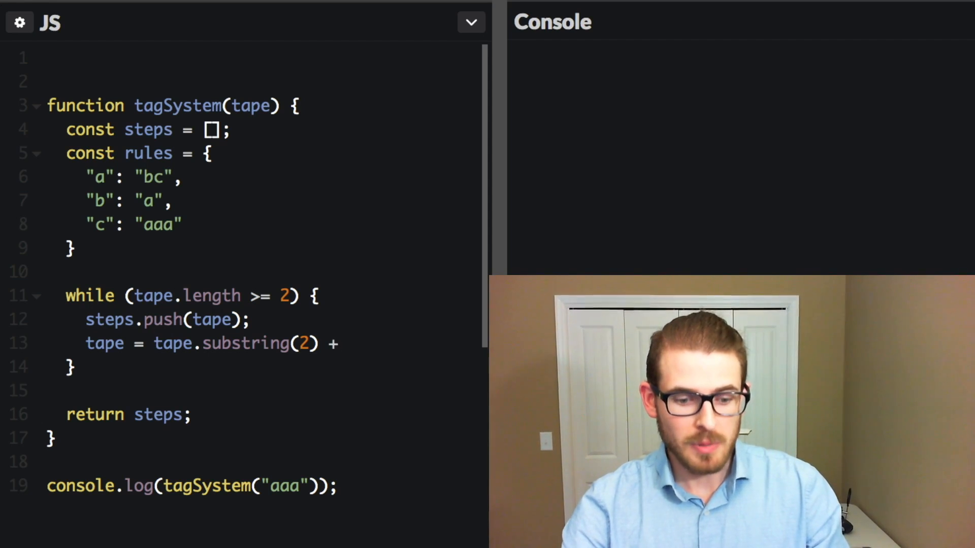
pyautogui.write('rules')
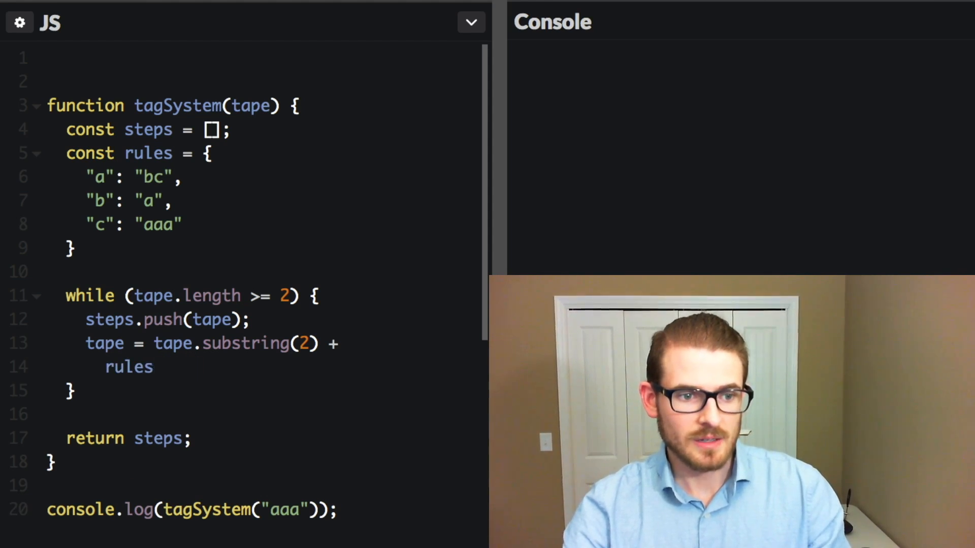
pyautogui.write('[tape[0]]')
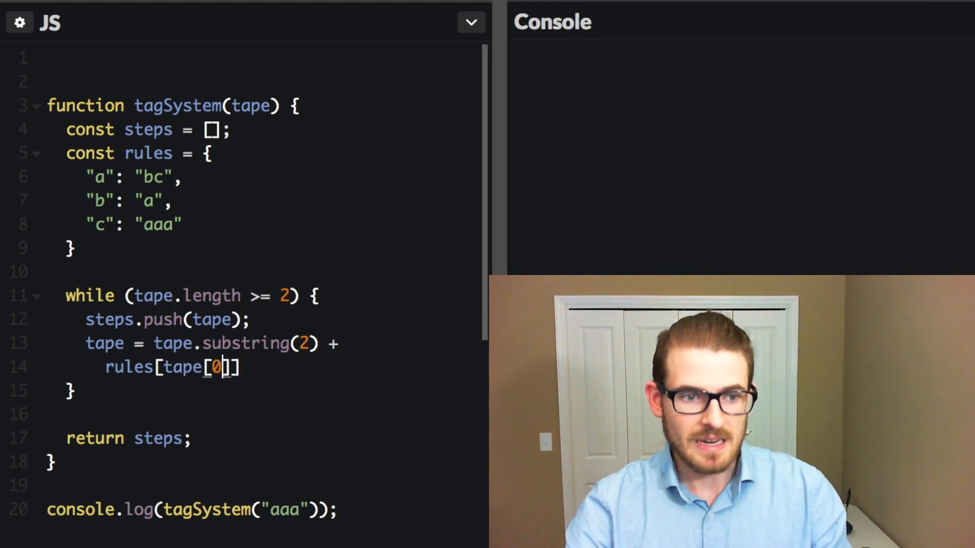
pyautogui.write(';')
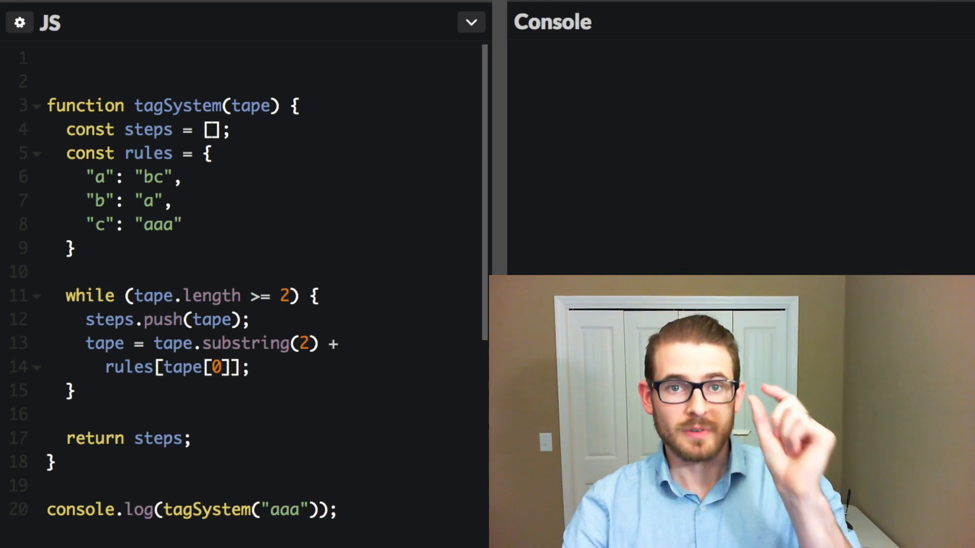
pyautogui.write('steps.')
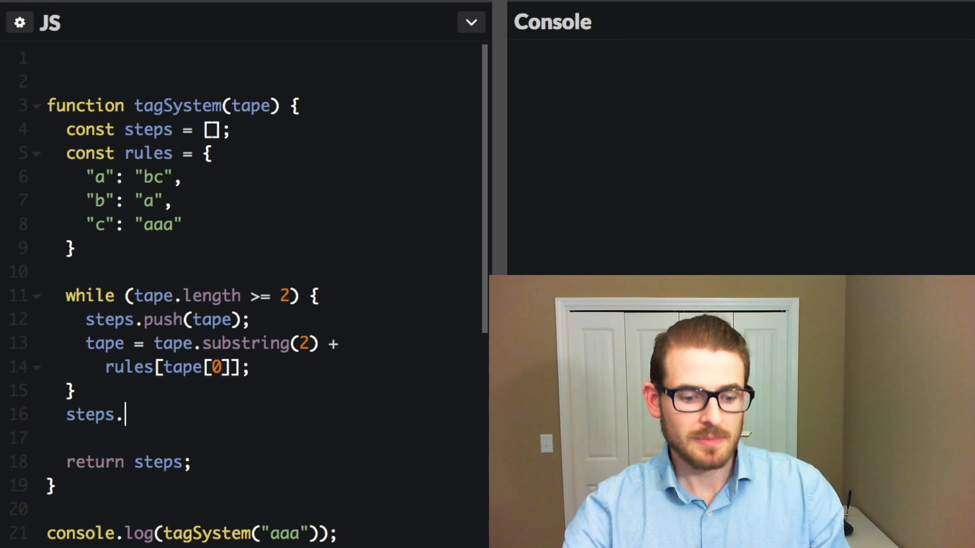
pyautogui.write('push(tape);')
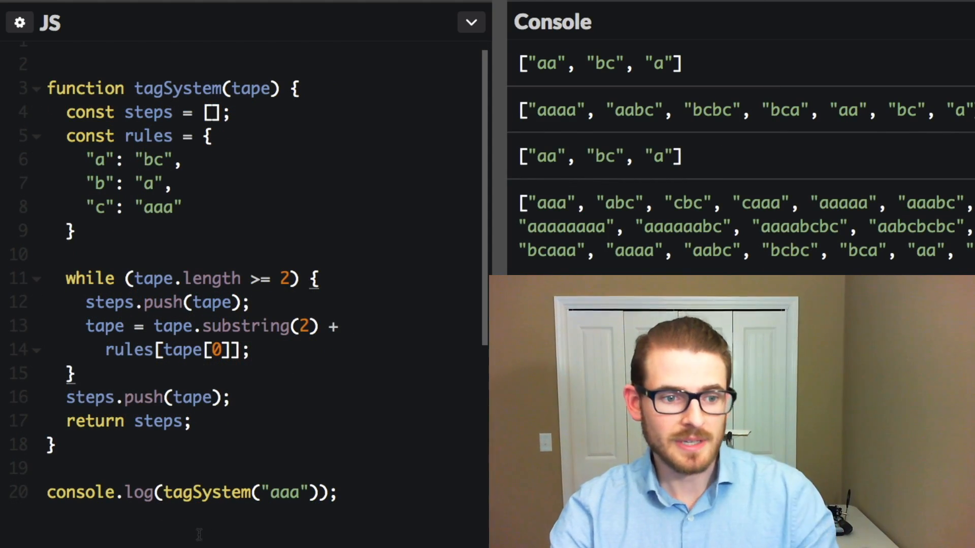
# Log JSON.stringify(tagSystem("aaa"), null, 2) so the console lists each step on its own line.
pyautogui.write('JSON')
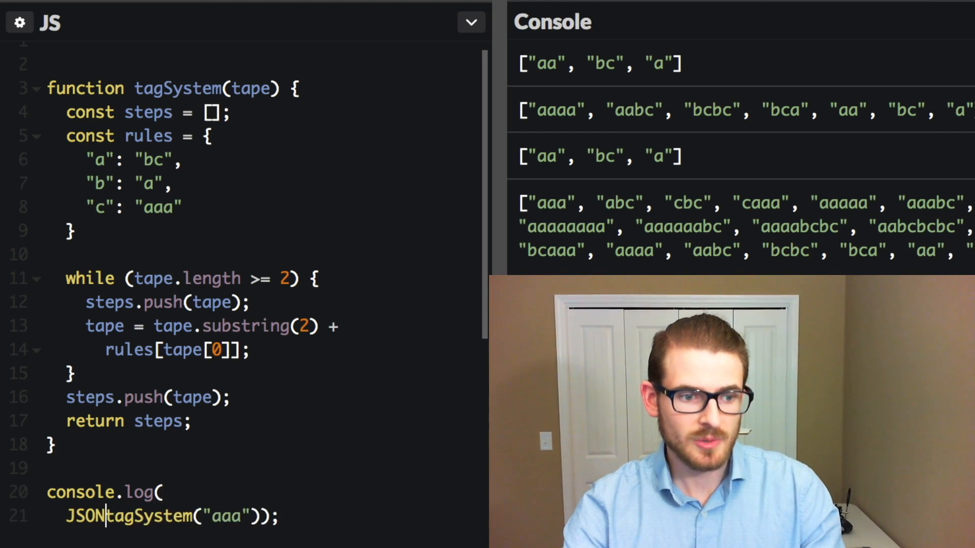
pyautogui.write('.stringify(')
pyautogui.write('null')
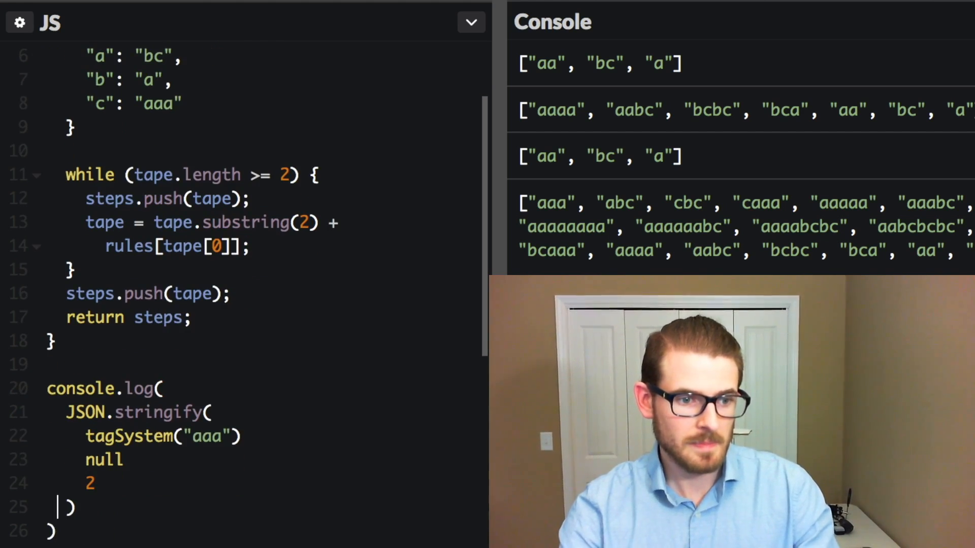
pyautogui.write(',')
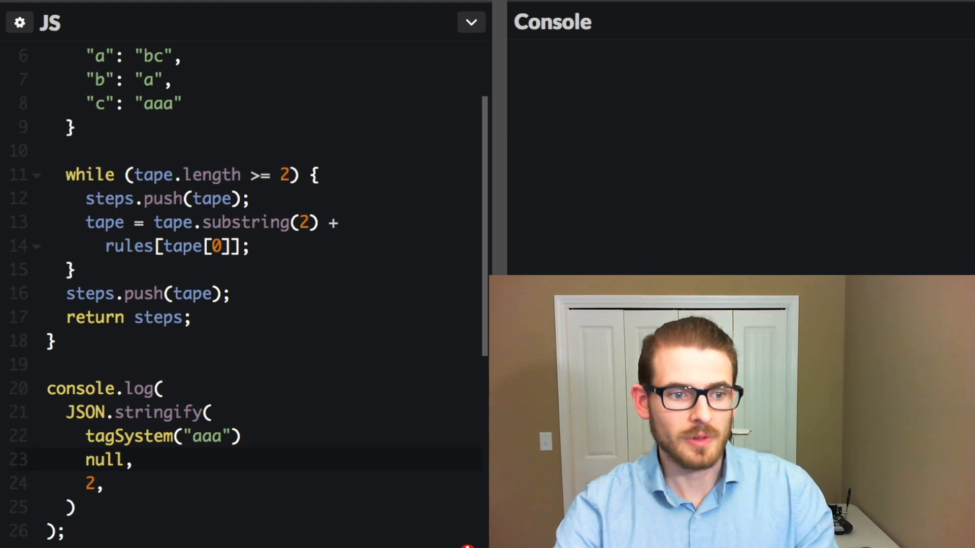
pyautogui.write(',')
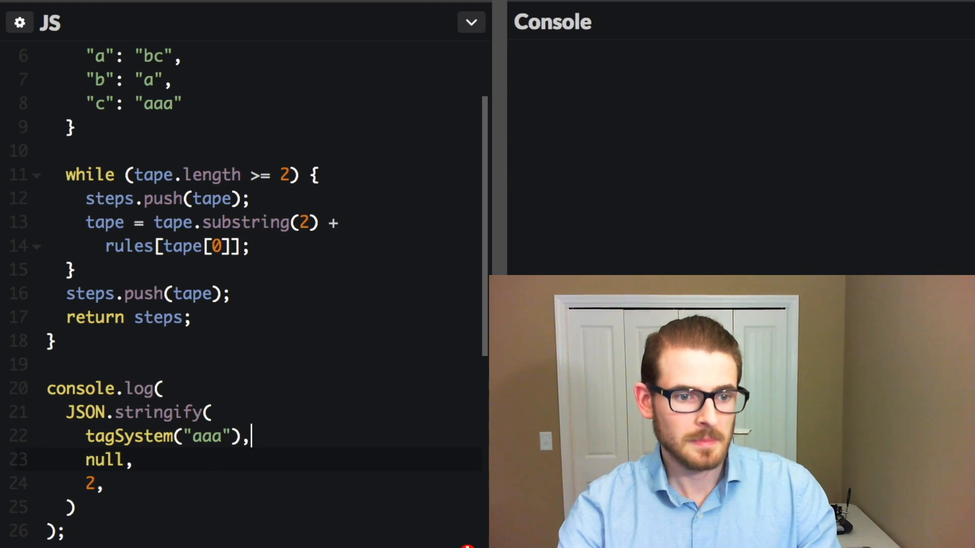
pyautogui.moveTo(707, 237)
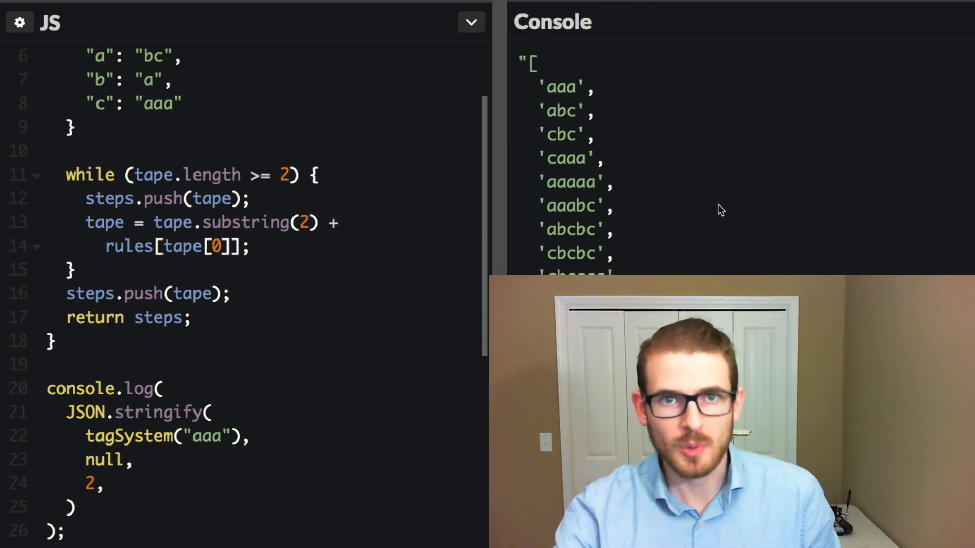
pyautogui.scroll(-3)
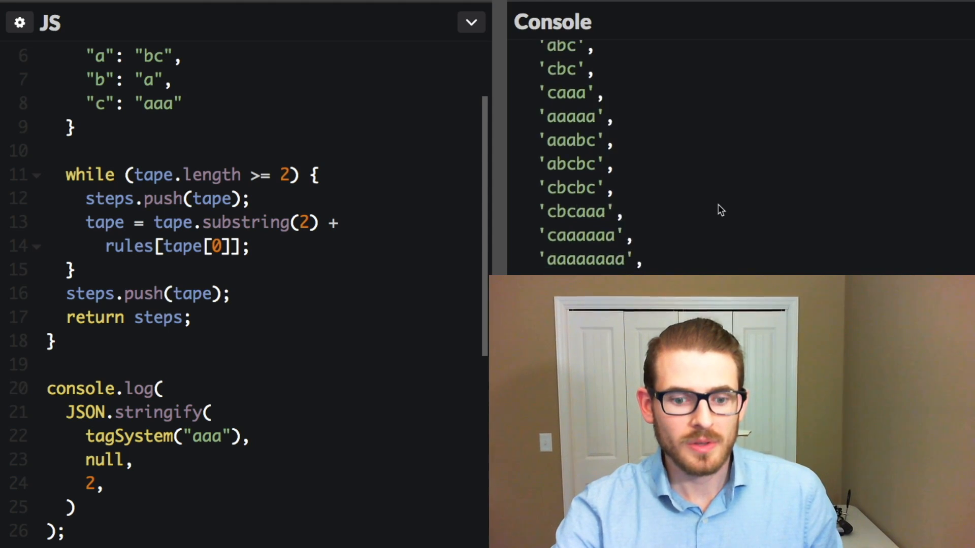
pyautogui.scroll(-3)
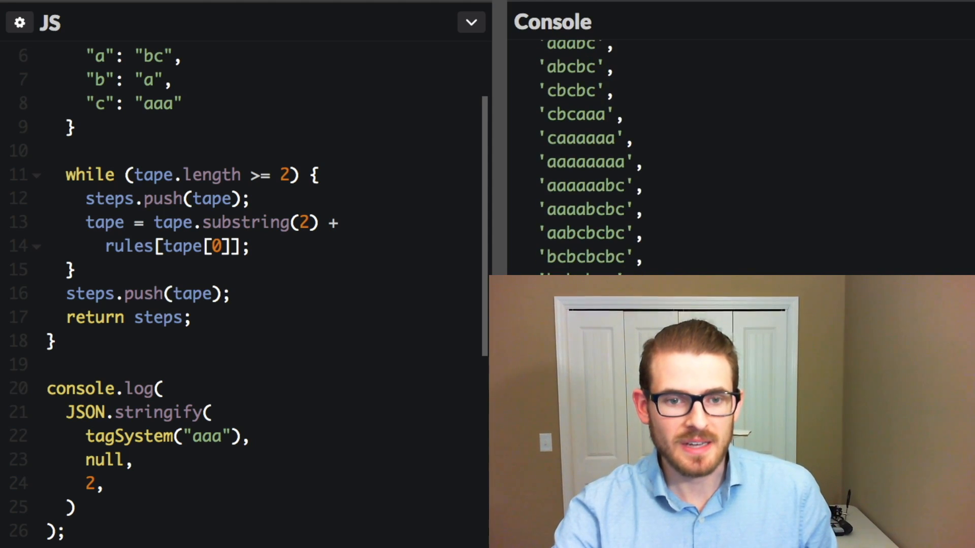